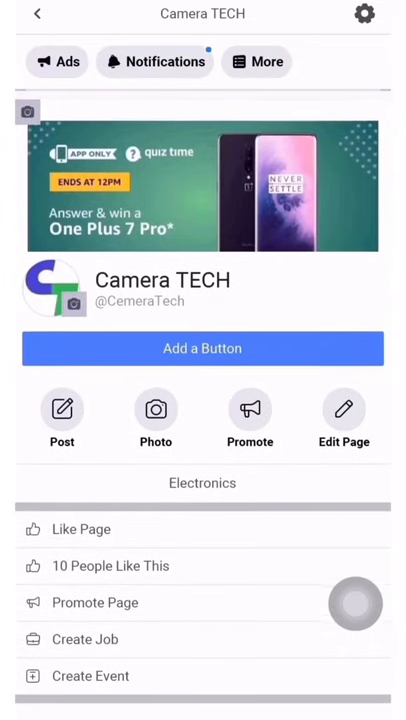
# - Locate Google Meet in the App Store and confirm its installation
pyautogui.scroll(-3)
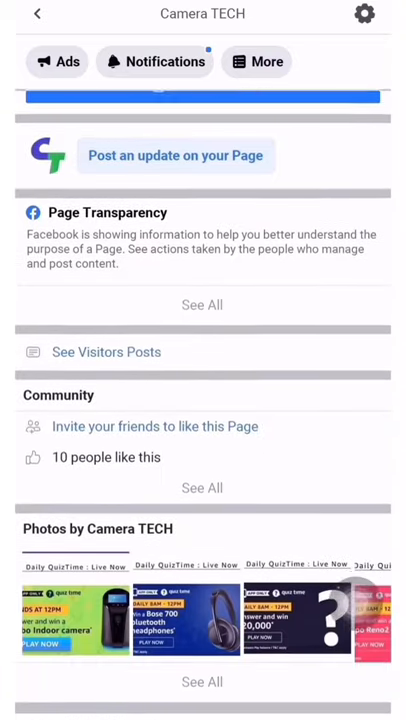
pyautogui.scroll(-3)
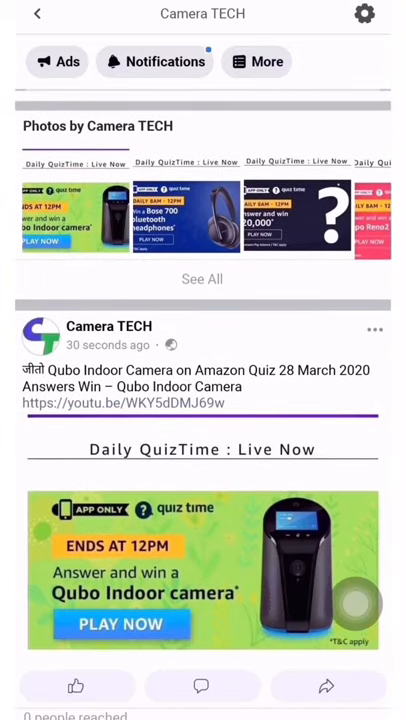
pyautogui.scroll(-3)
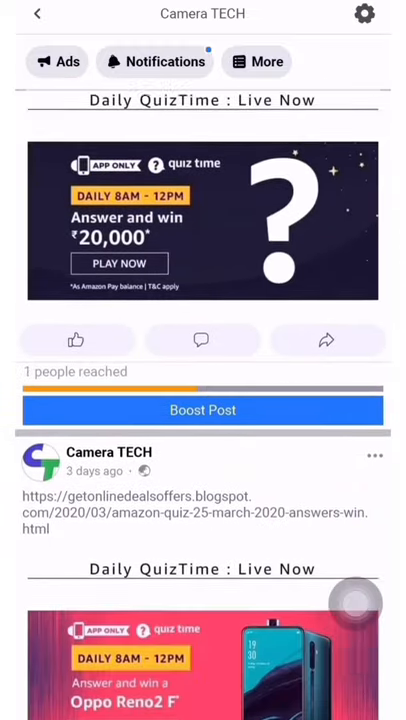
pyautogui.scroll(-3)
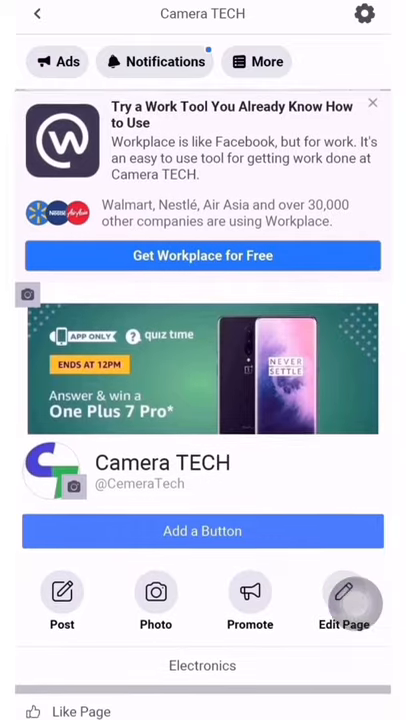
pyautogui.click(371, 103)
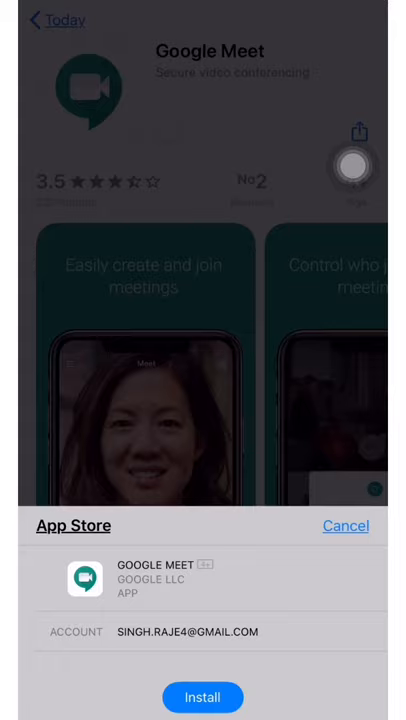
pyautogui.click(202, 696)
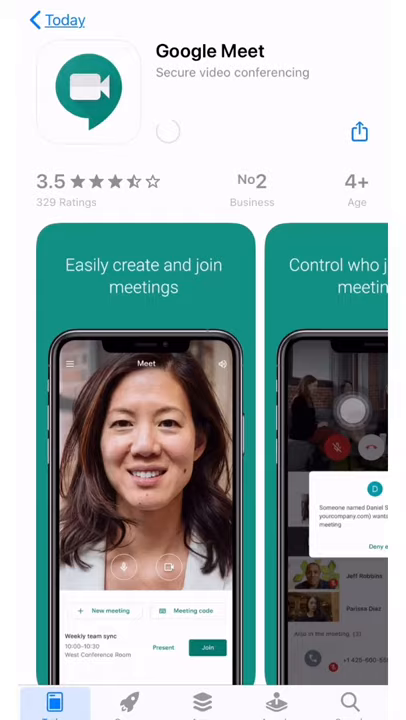
# - Browse the Google Meet app page while the download progresses
pyautogui.click(167, 131)
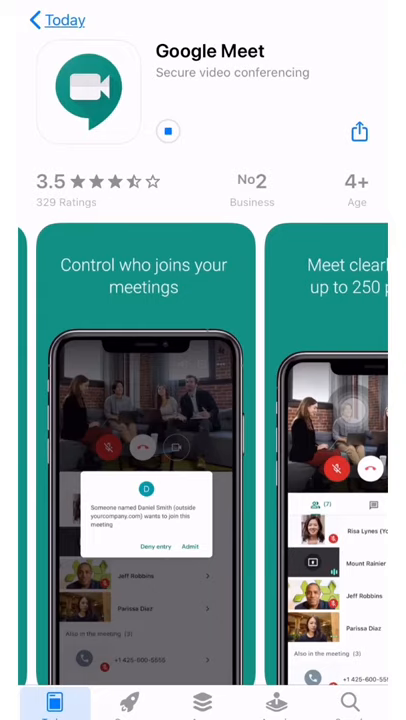
pyautogui.hscroll(-3)
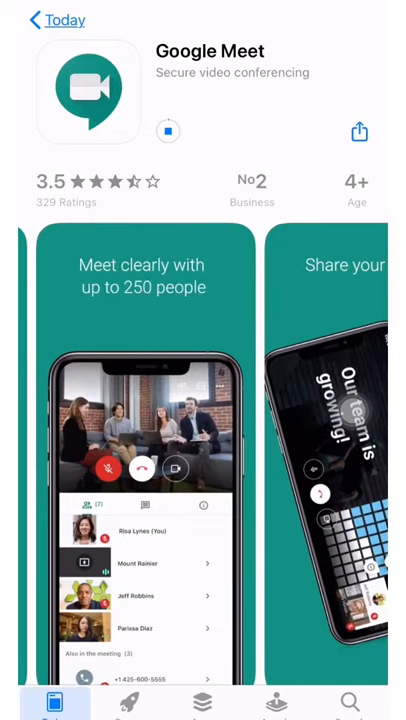
pyautogui.hscroll(-3)
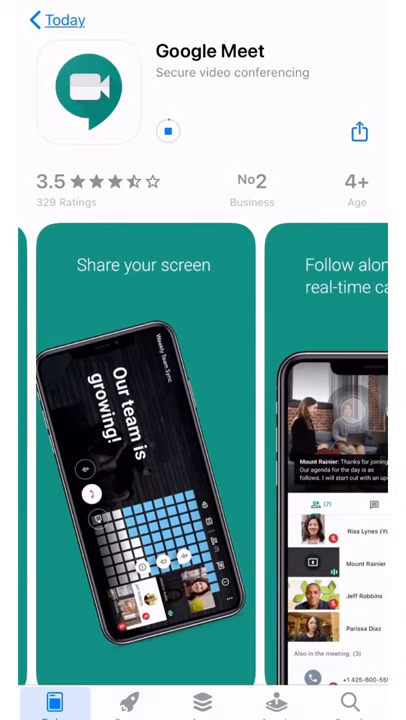
pyautogui.hscroll(-3)
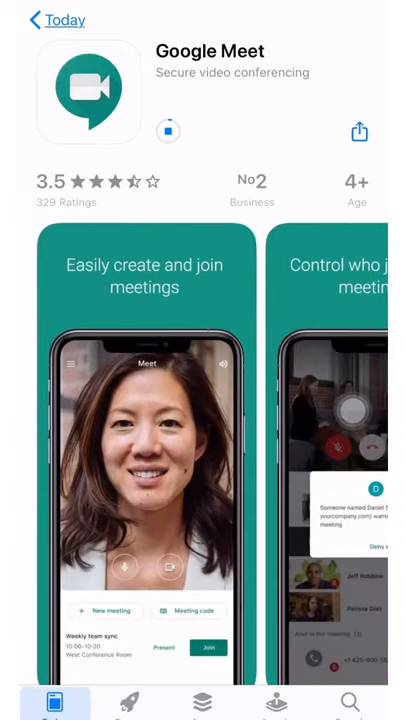
# - Scroll through the Google Meet app page until the download finishes and Open appears
pyautogui.scroll(-3)
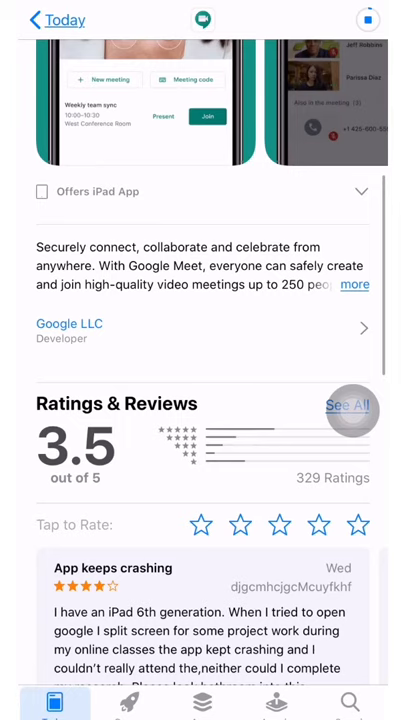
pyautogui.scroll(-3)
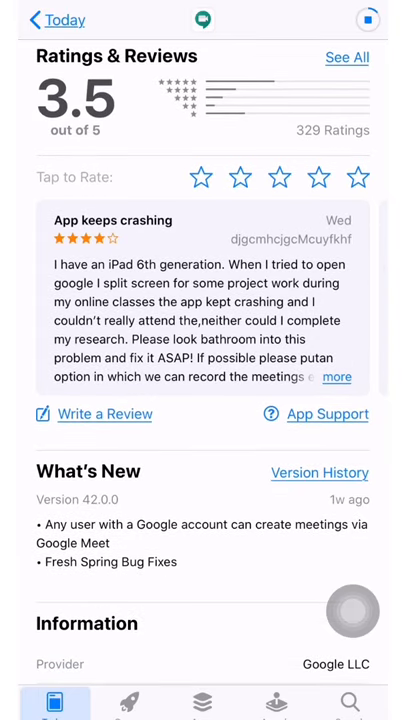
pyautogui.scroll(-3)
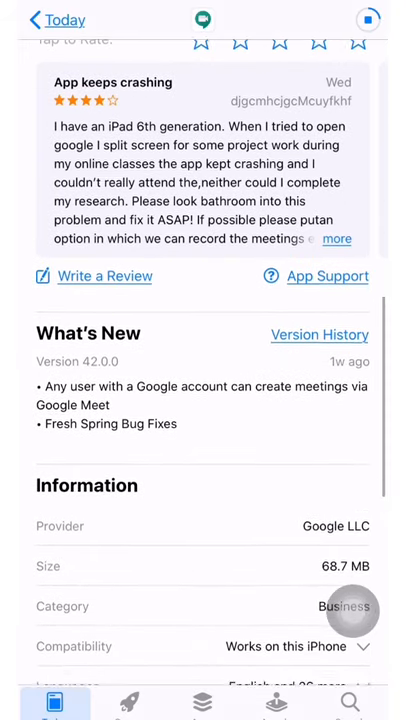
pyautogui.scroll(-3)
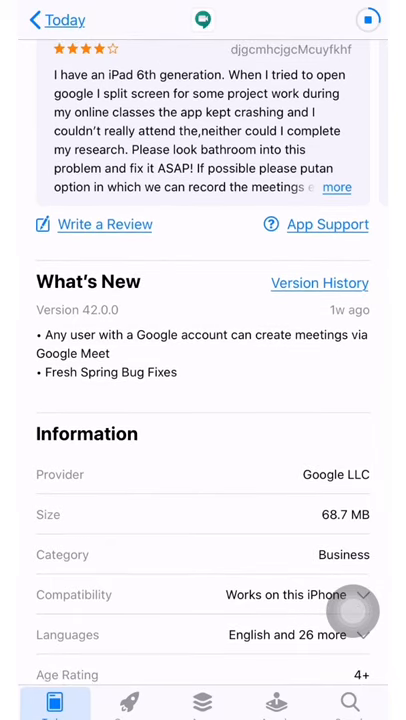
pyautogui.scroll(-3)
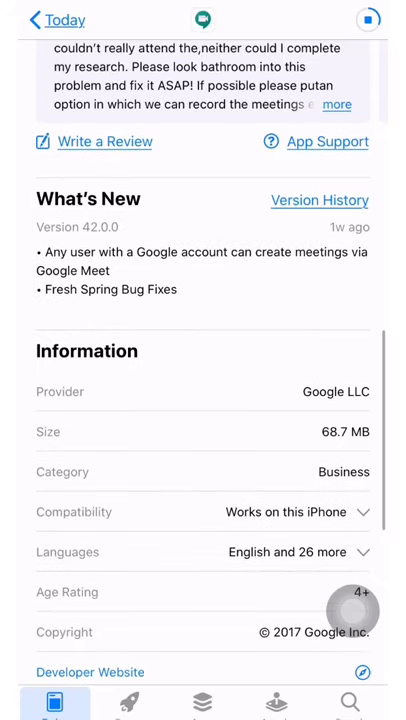
pyautogui.scroll(-3)
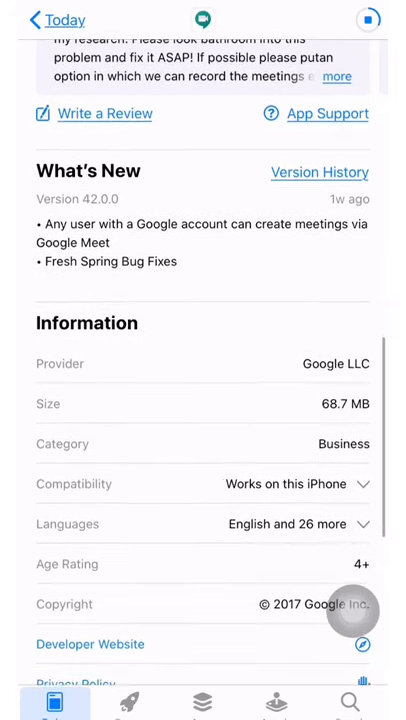
pyautogui.scroll(-3)
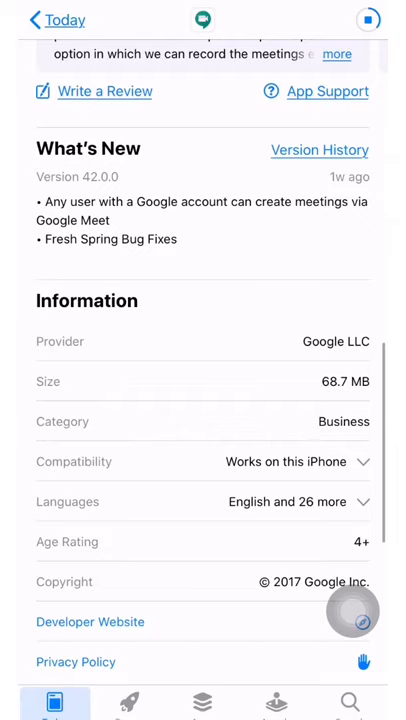
pyautogui.scroll(-3)
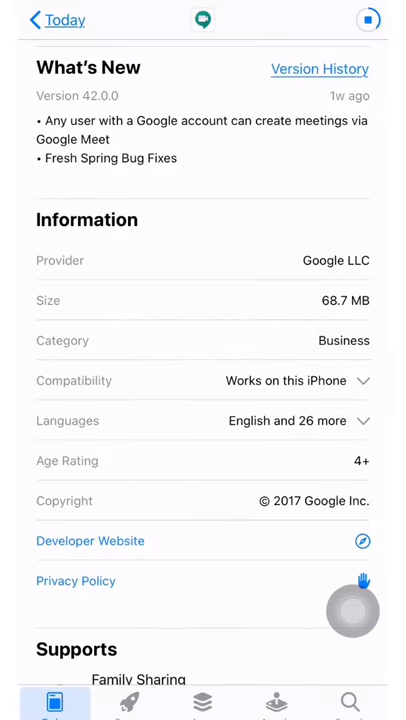
pyautogui.scroll(-3)
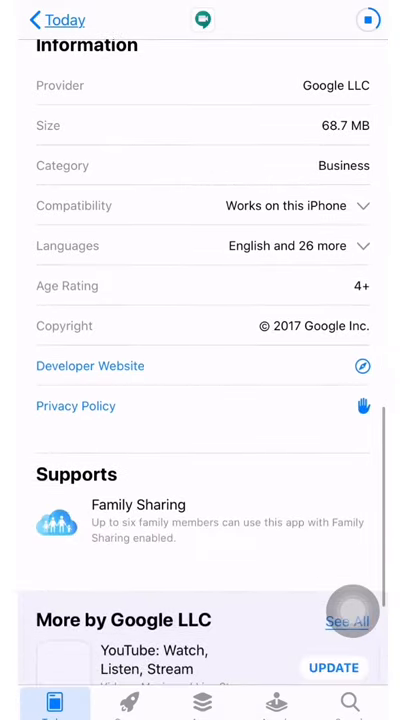
pyautogui.scroll(-3)
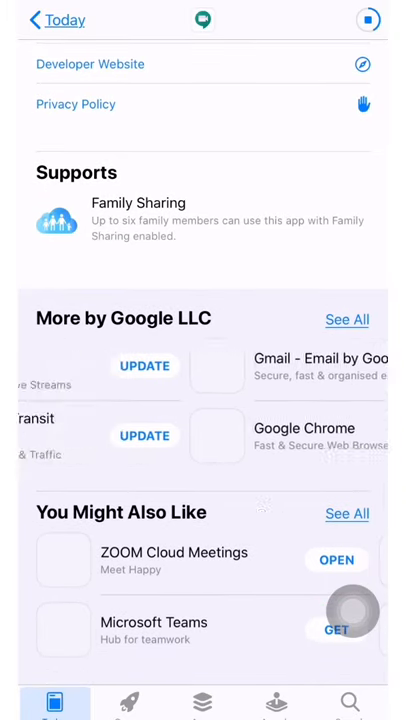
pyautogui.hscroll(-3)
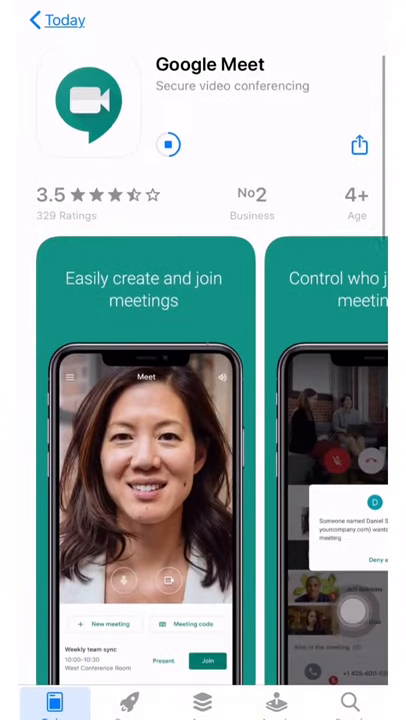
pyautogui.hscroll(-3)
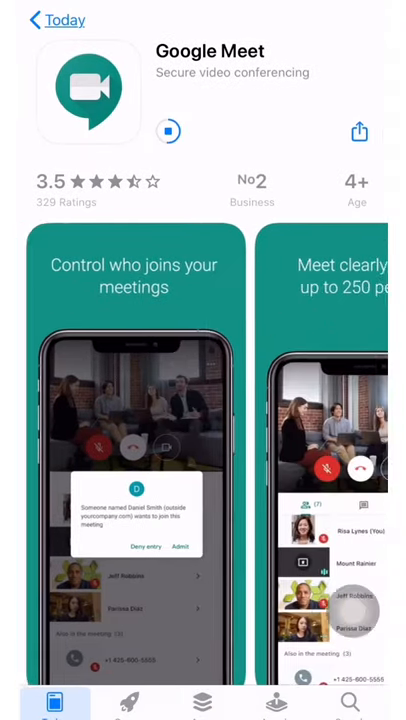
pyautogui.scroll(-3)
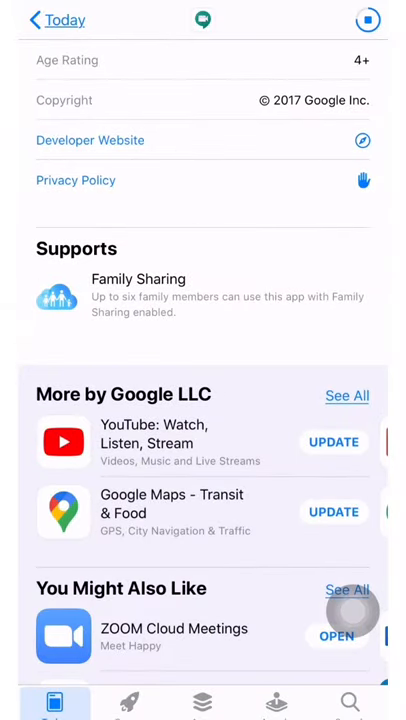
pyautogui.scroll(-3)
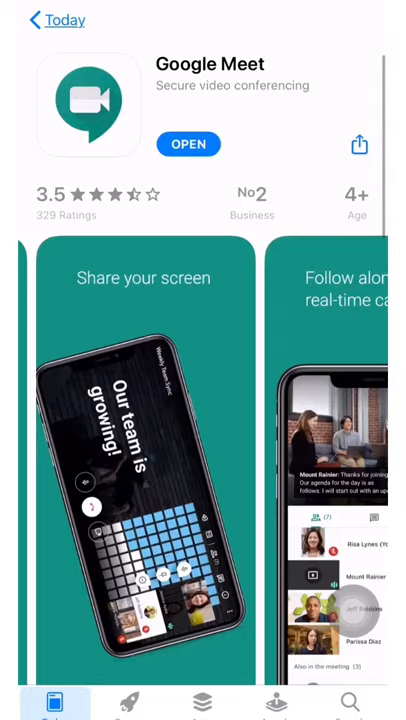
# - Launch Google Meet, pass the welcome screen, and allow camera and microphone access
pyautogui.click(188, 144)
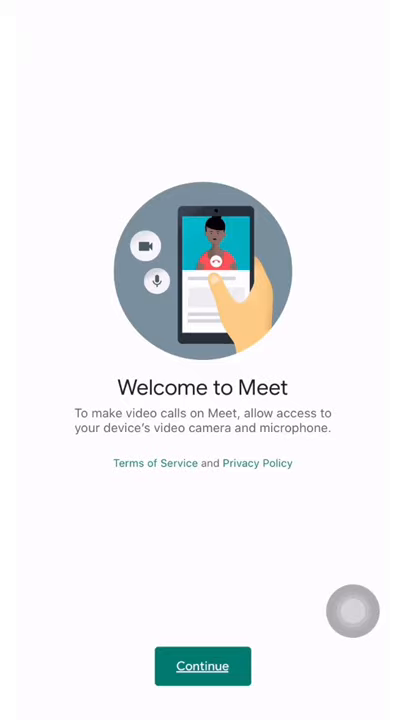
pyautogui.click(202, 665)
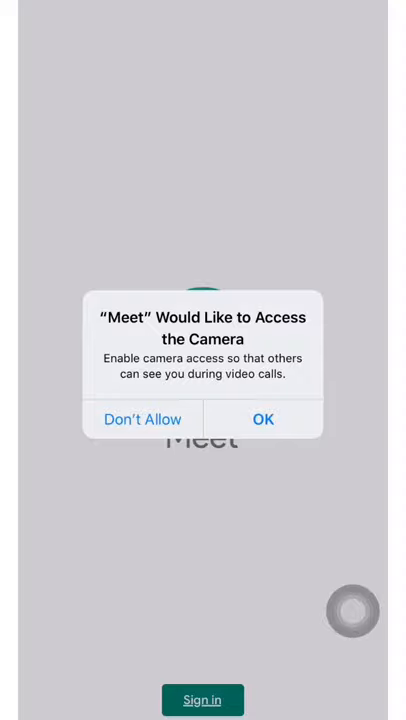
pyautogui.click(262, 418)
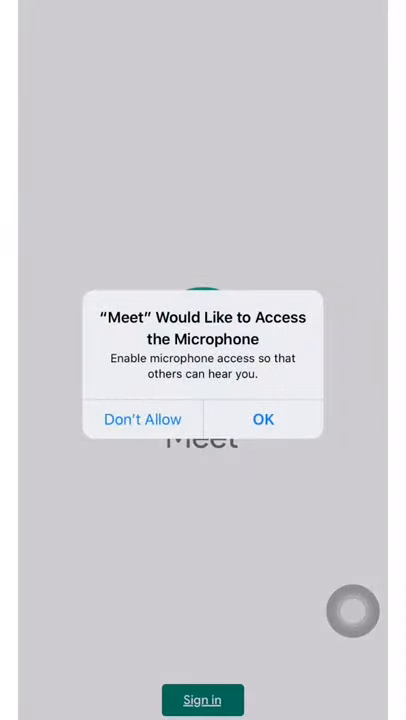
pyautogui.click(263, 419)
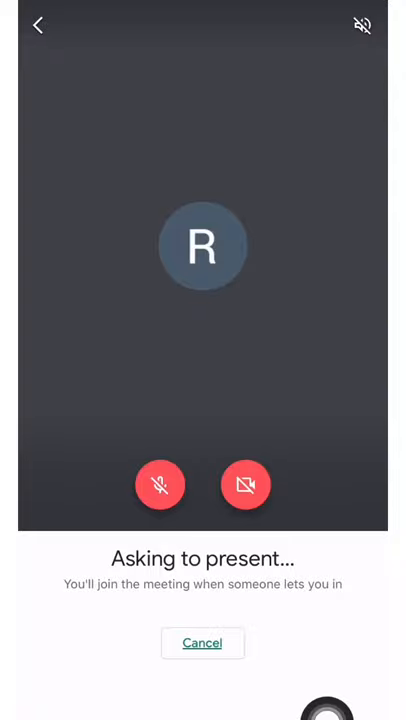
# - Cancel the request to present and ask to join the meeting as a participant
pyautogui.click(202, 643)
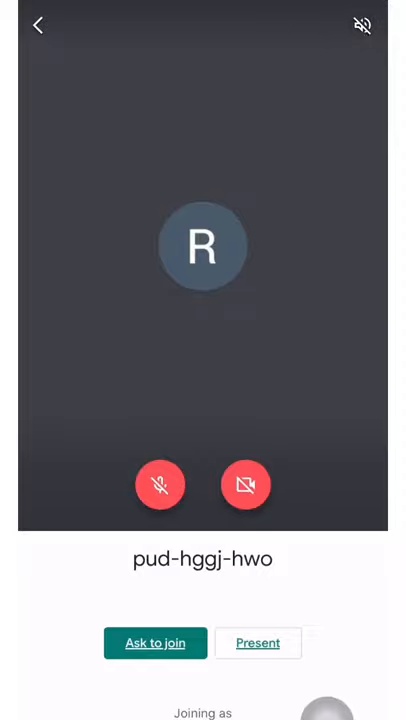
pyautogui.click(154, 642)
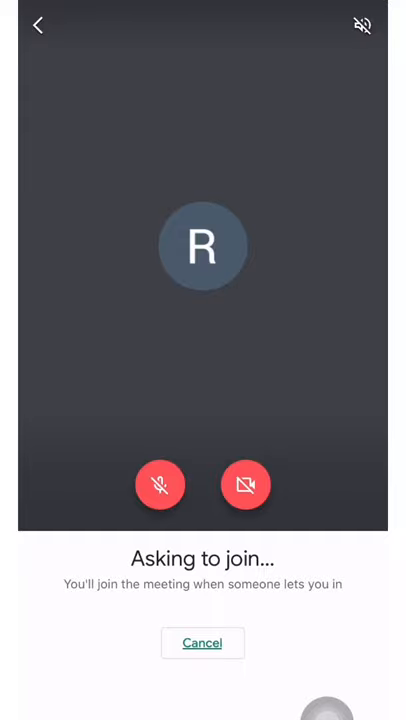
pyautogui.click(202, 643)
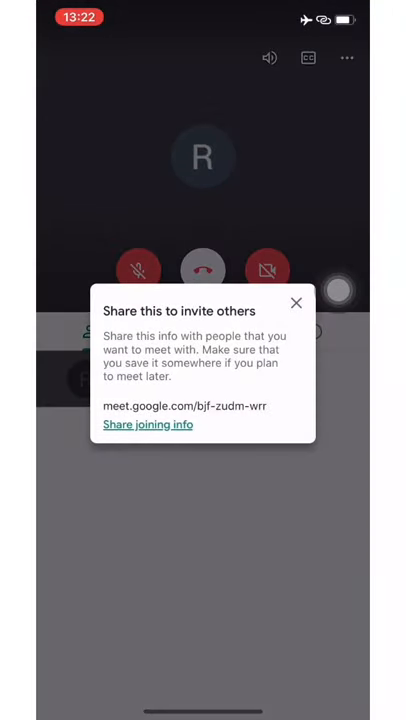
# - Dismiss the invite notice, browse the meeting's details, participants and chat, ending on the chat
pyautogui.click(148, 424)
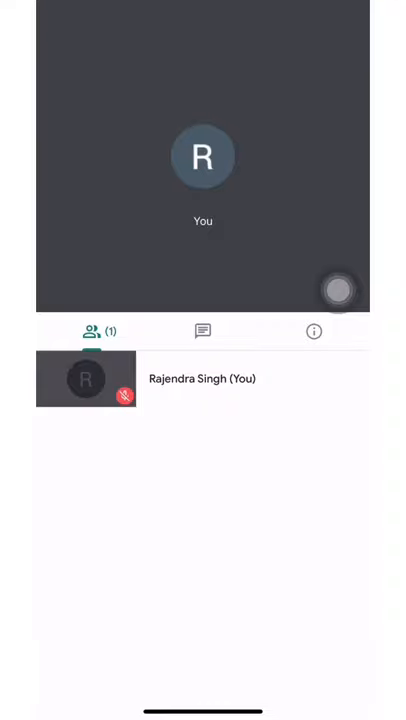
pyautogui.click(313, 331)
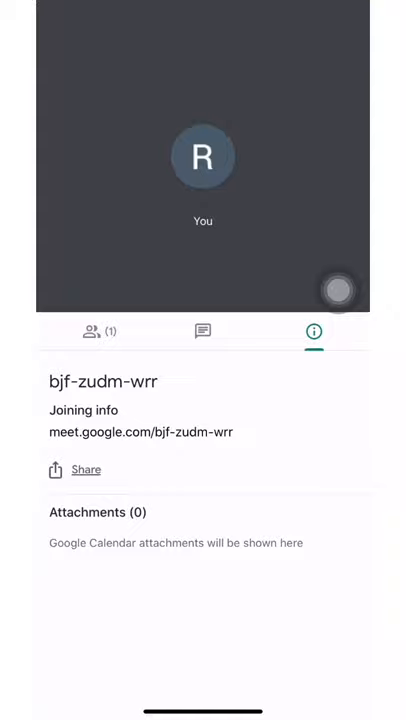
pyautogui.click(203, 331)
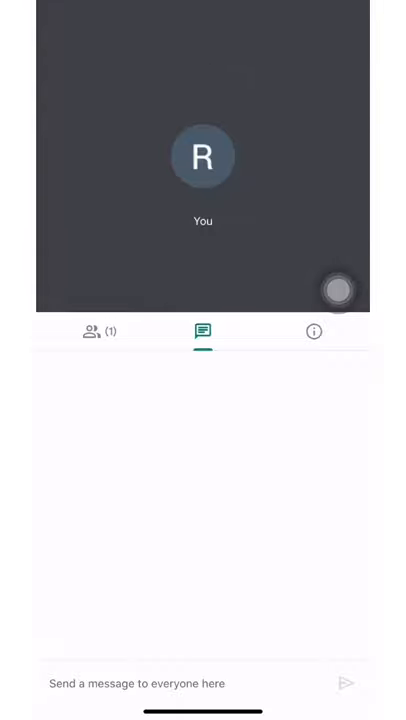
pyautogui.click(98, 332)
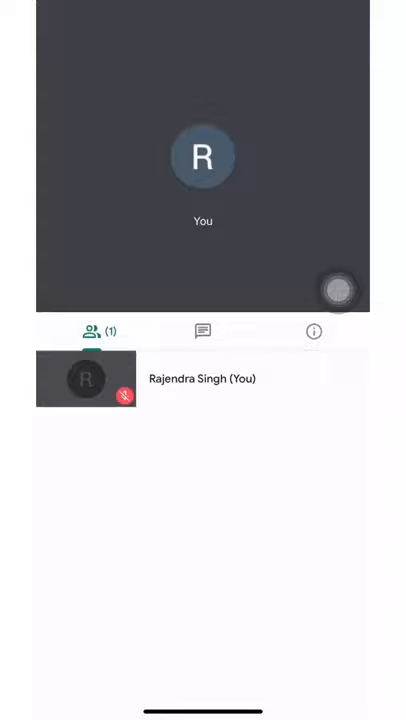
pyautogui.click(203, 332)
pyautogui.write('Hi eve')
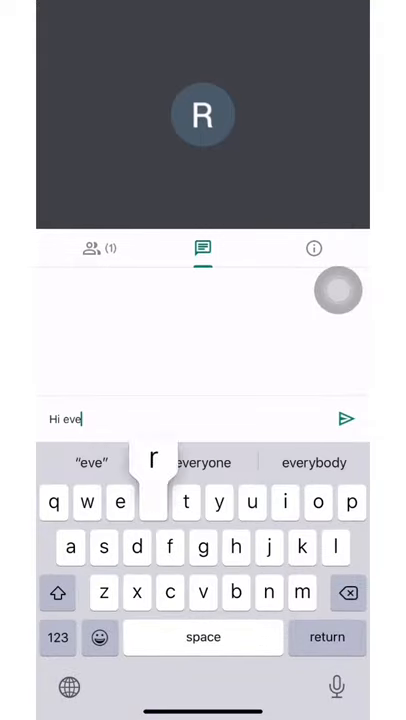
# - Send 'Hi everyone' in the chat, then revisit details and participants and reveal call controls
pyautogui.click(346, 418)
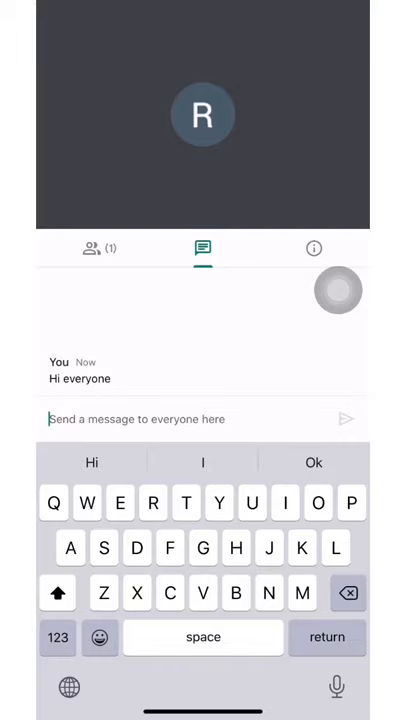
pyautogui.click(314, 248)
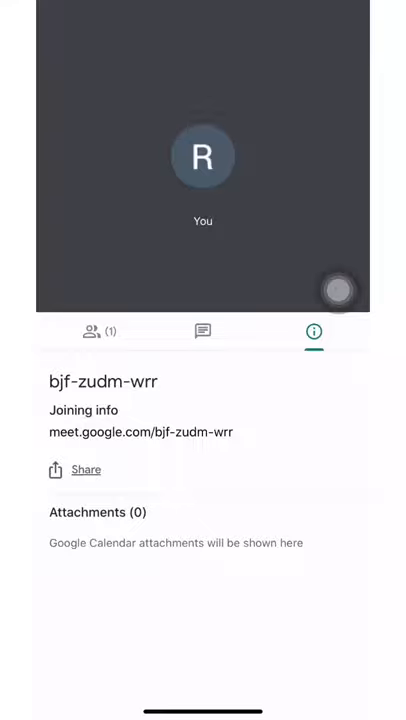
pyautogui.click(97, 331)
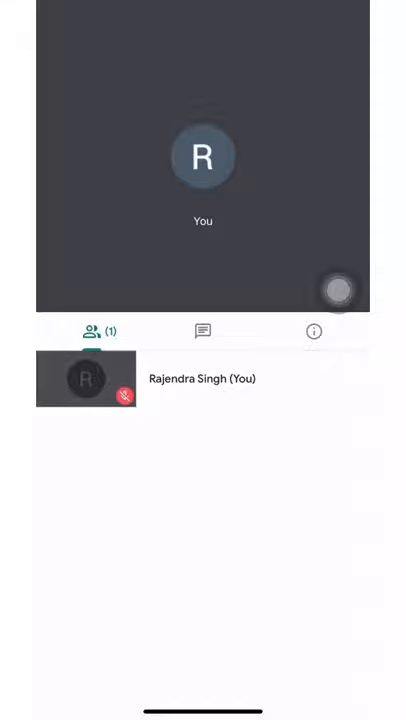
pyautogui.click(202, 200)
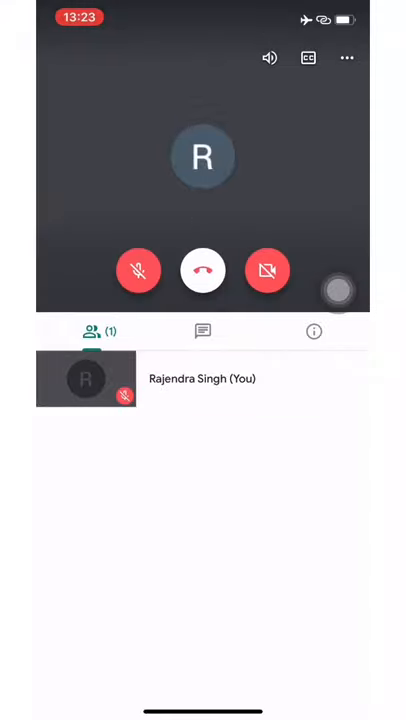
# - Turn on live captions with the CC button and check the more-options menu shows them on
pyautogui.click(308, 57)
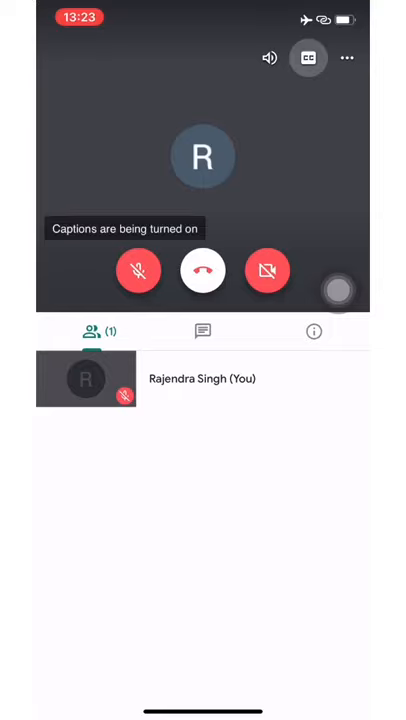
pyautogui.click(308, 58)
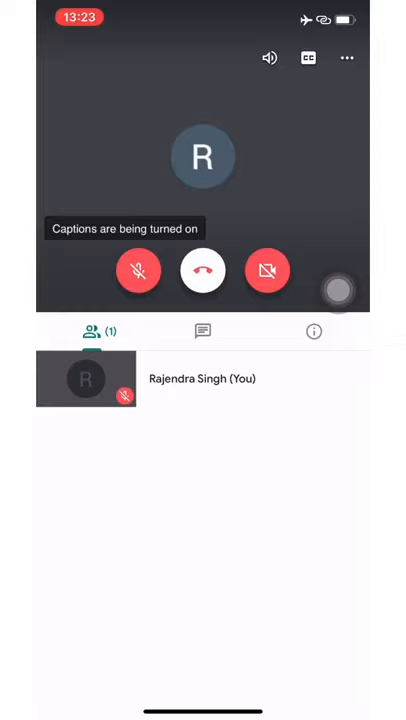
pyautogui.click(347, 57)
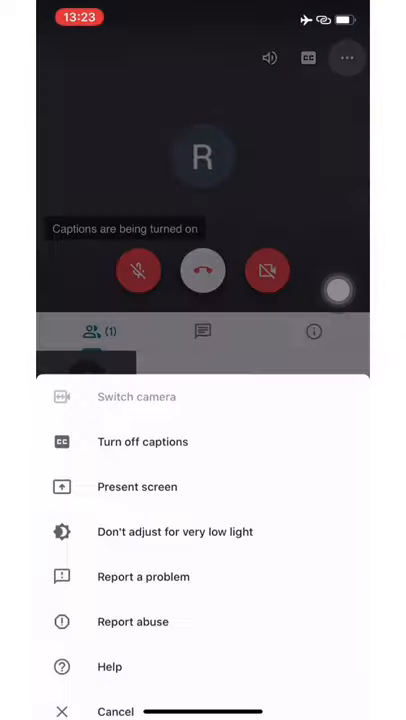